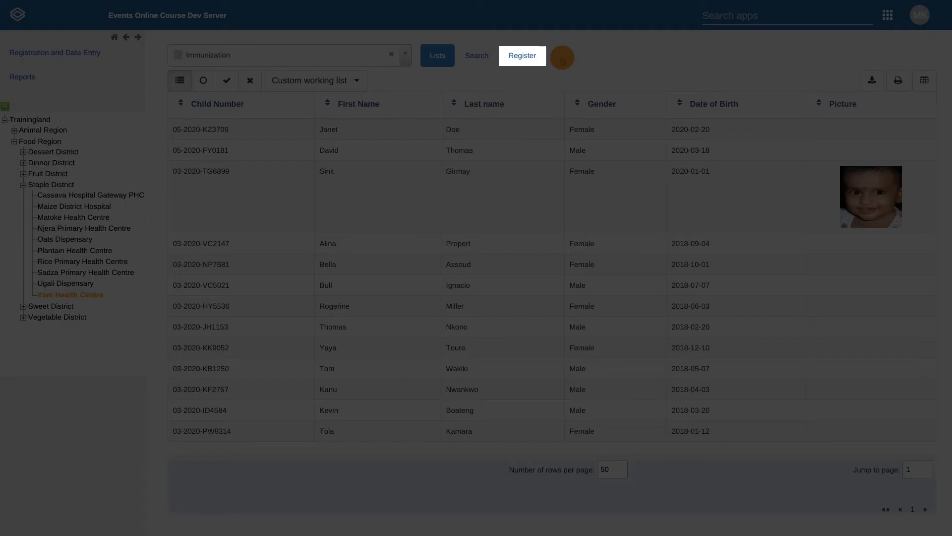
- Start registering a new Immunization child at Yam Health Centre
{"action": "left_click", "coordinate": [522, 56]}
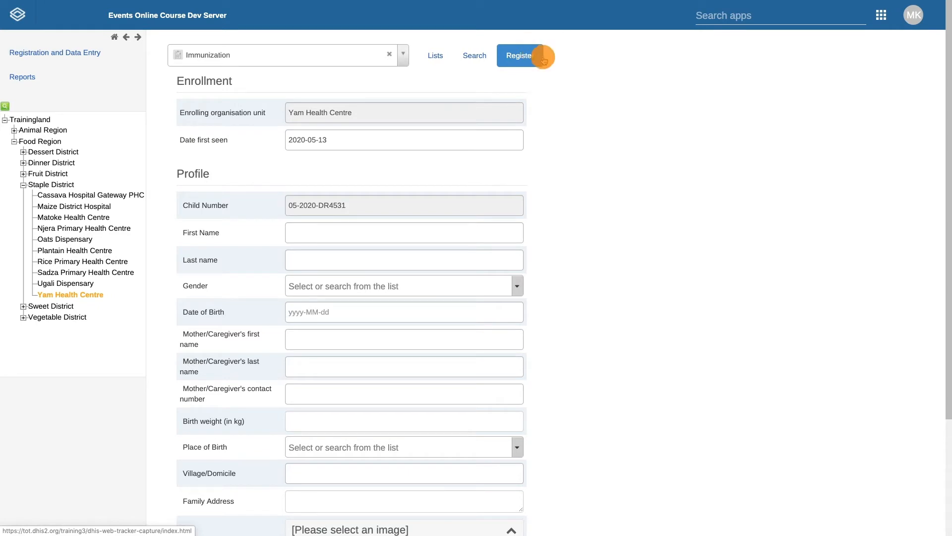
{"action": "mouse_move", "coordinate": [553, 62]}
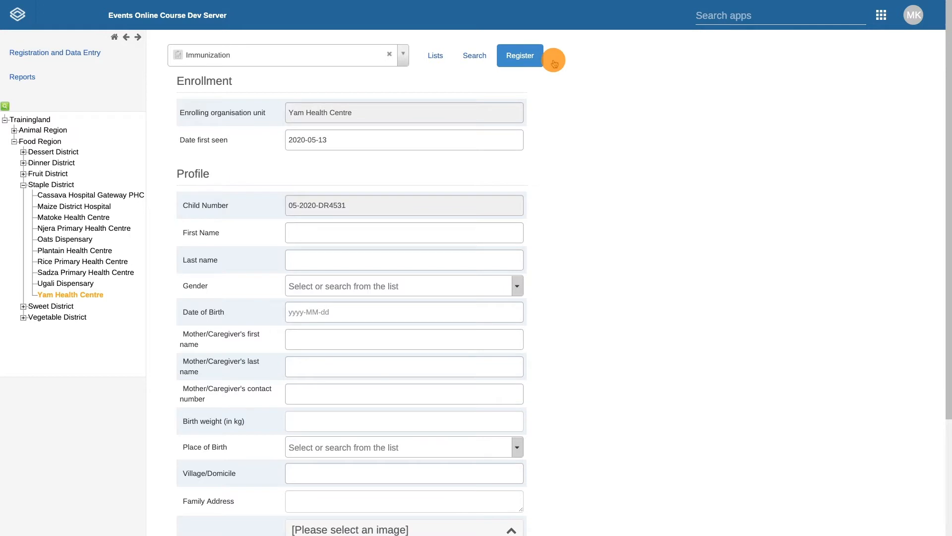
{"action": "mouse_move", "coordinate": [552, 78]}
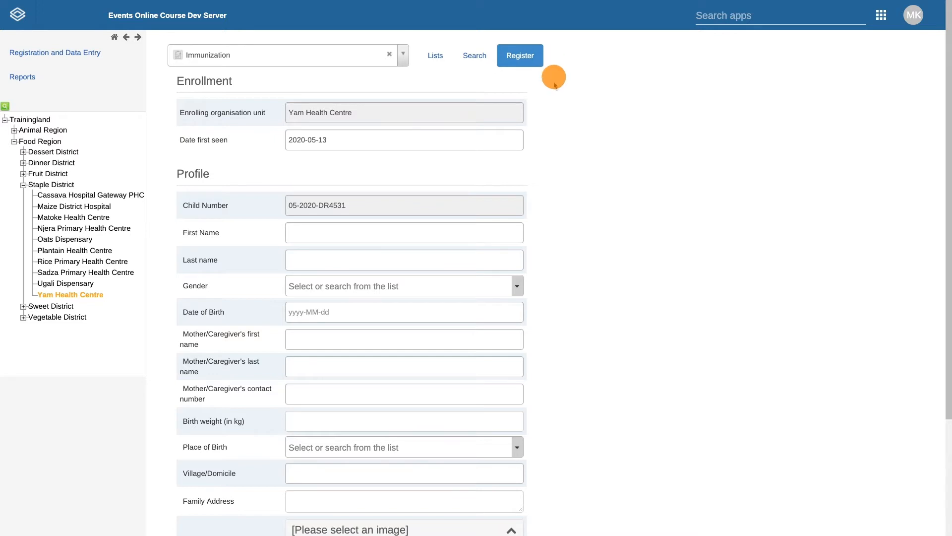
{"action": "type", "text": "T"}
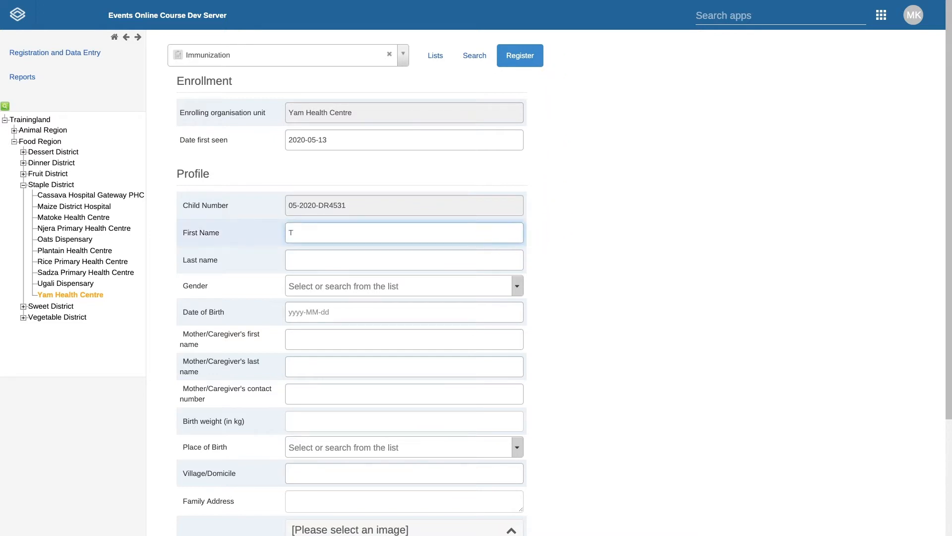
{"action": "type", "text": "om"}
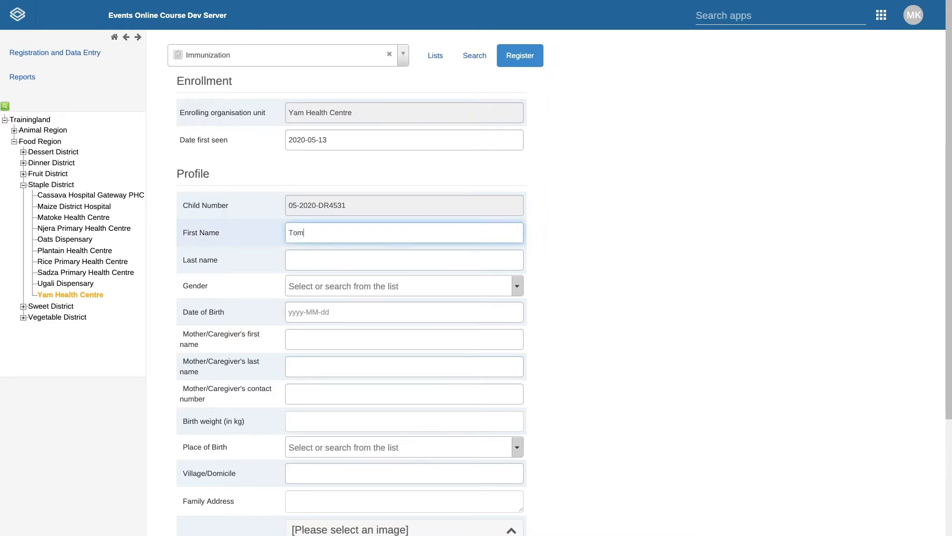
{"action": "type", "text": "Wa"}
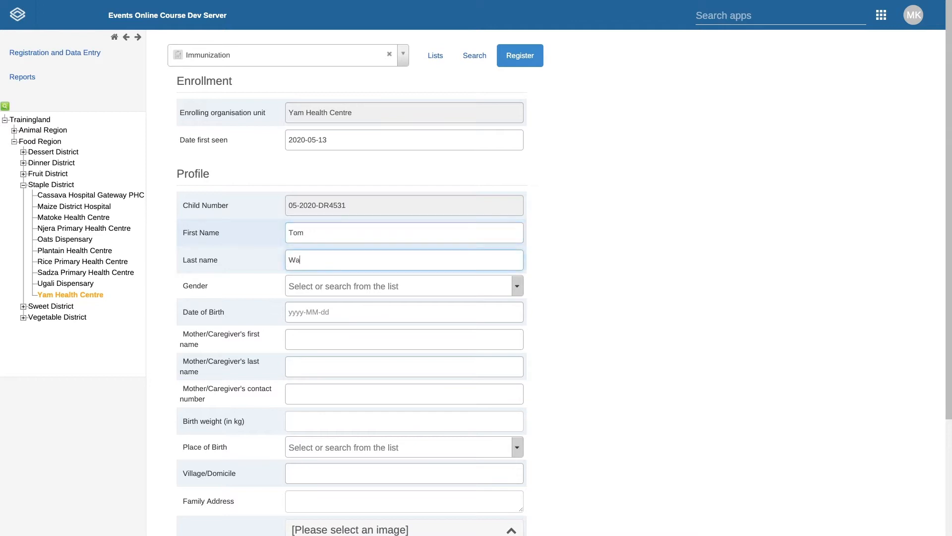
{"action": "type", "text": "kiki"}
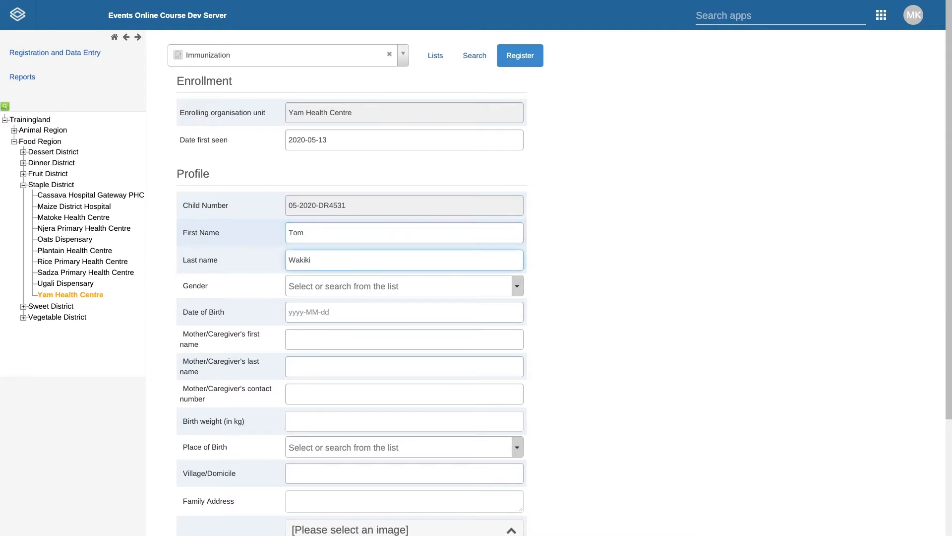
{"action": "scroll", "scroll_direction": "down", "scroll_amount": 3}
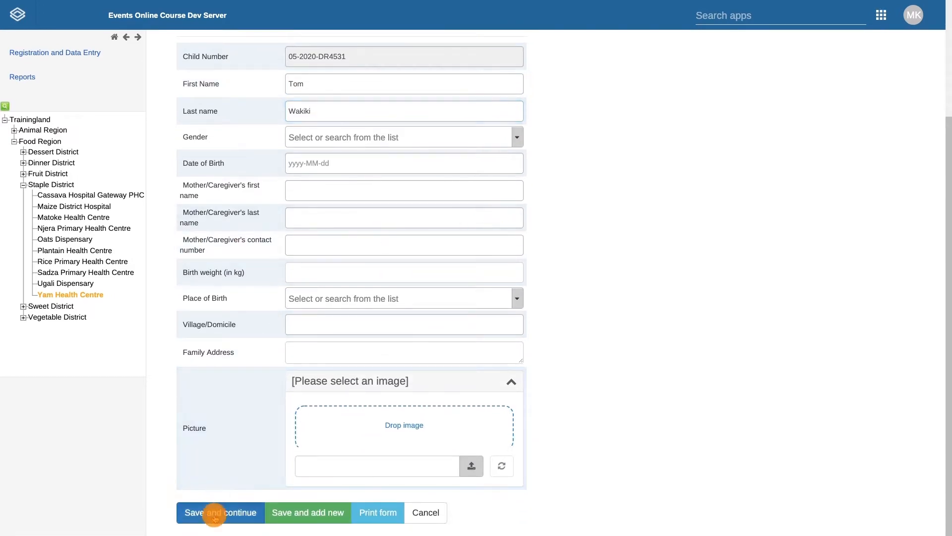
{"action": "left_click", "coordinate": [221, 512]}
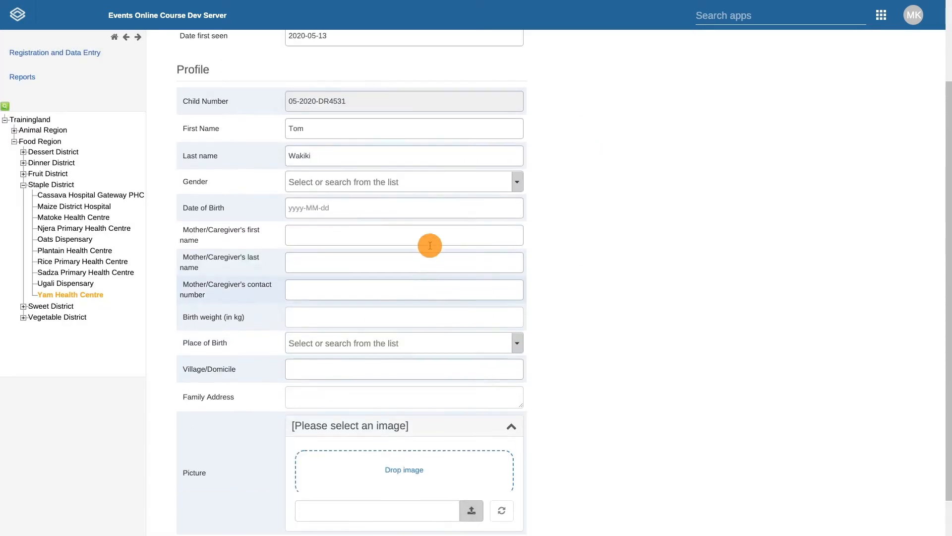
{"action": "scroll", "scroll_direction": "up", "scroll_amount": 3}
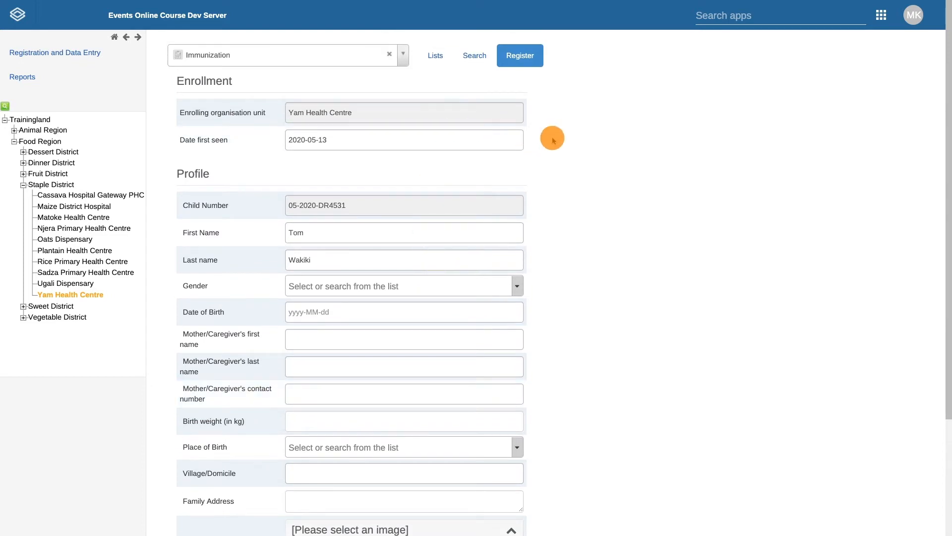
{"action": "mouse_move", "coordinate": [567, 67]}
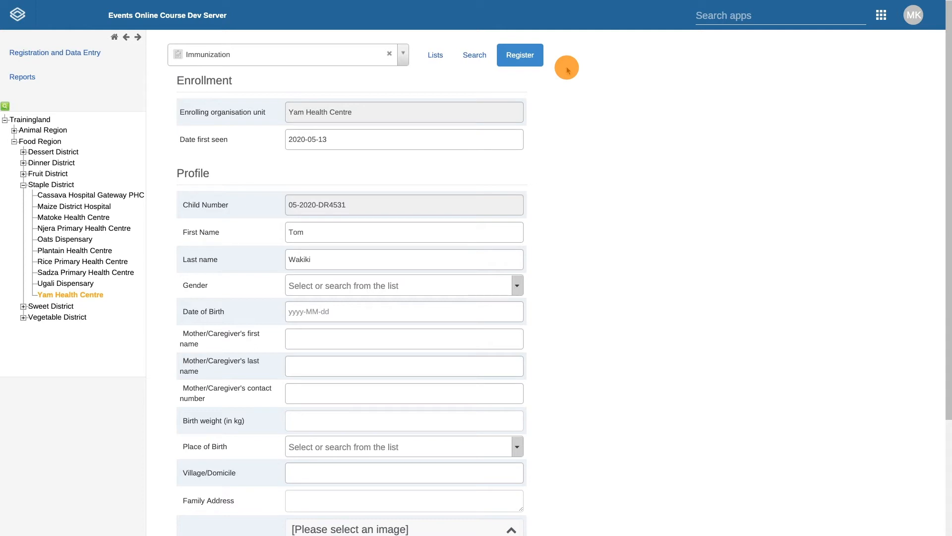
{"action": "mouse_move", "coordinate": [545, 138]}
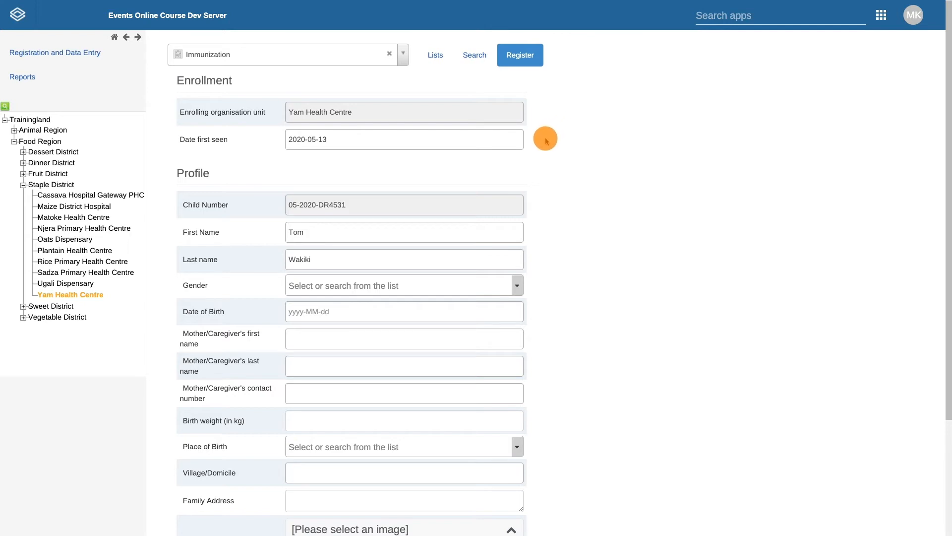
- Set both Date first seen and Date of Birth to 2020-04-01
{"action": "left_click", "coordinate": [403, 139]}
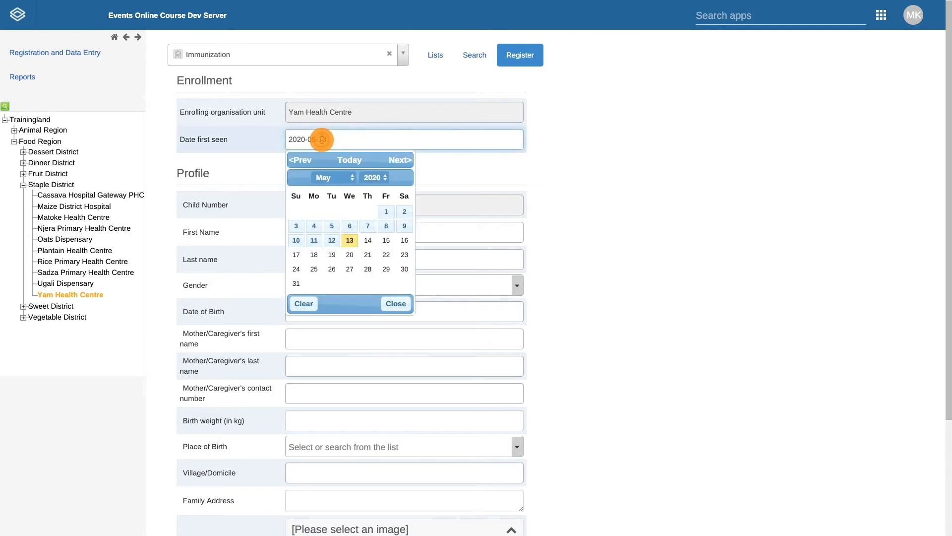
{"action": "left_click", "coordinate": [300, 159]}
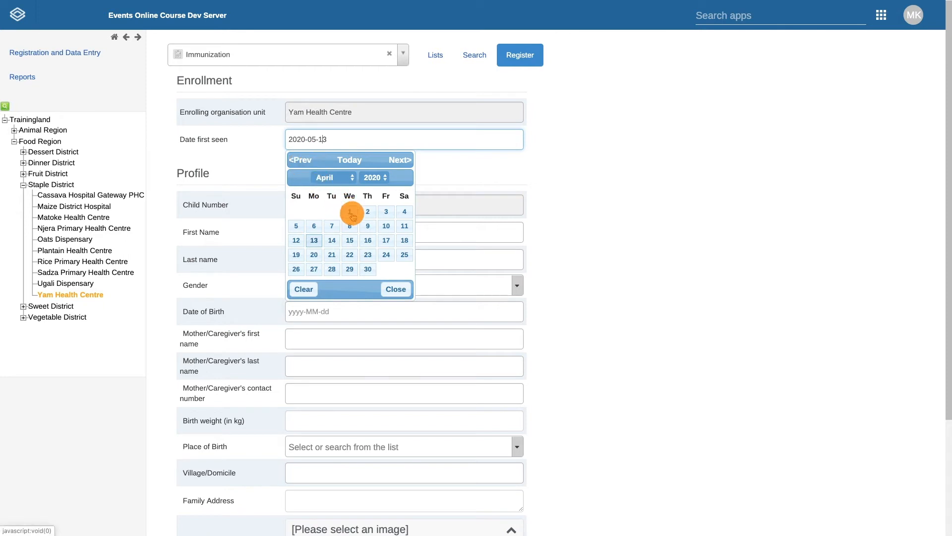
{"action": "left_click", "coordinate": [350, 211]}
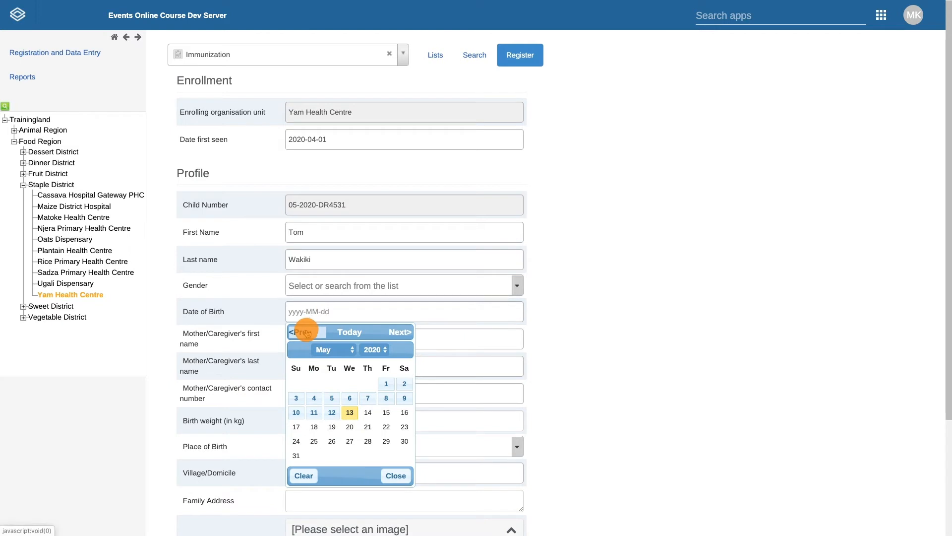
{"action": "left_click", "coordinate": [300, 332]}
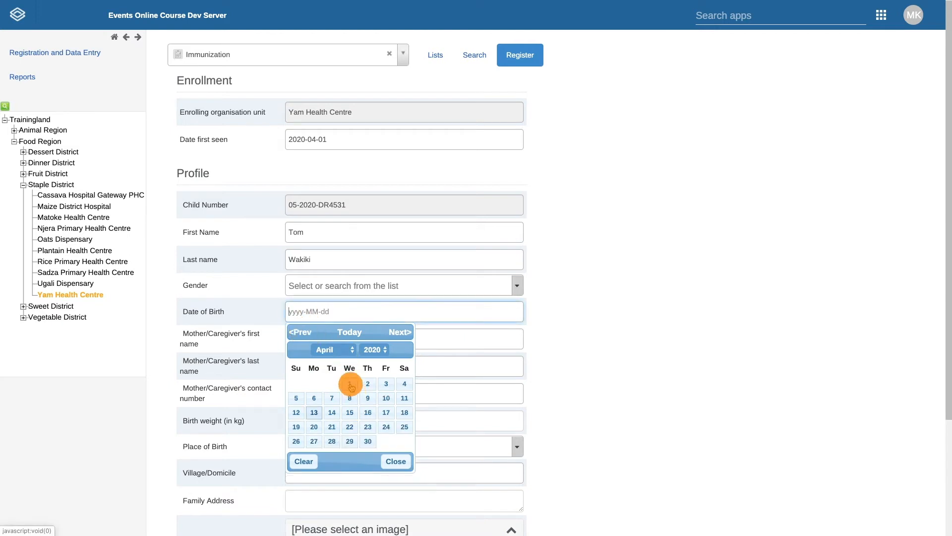
{"action": "left_click", "coordinate": [350, 383]}
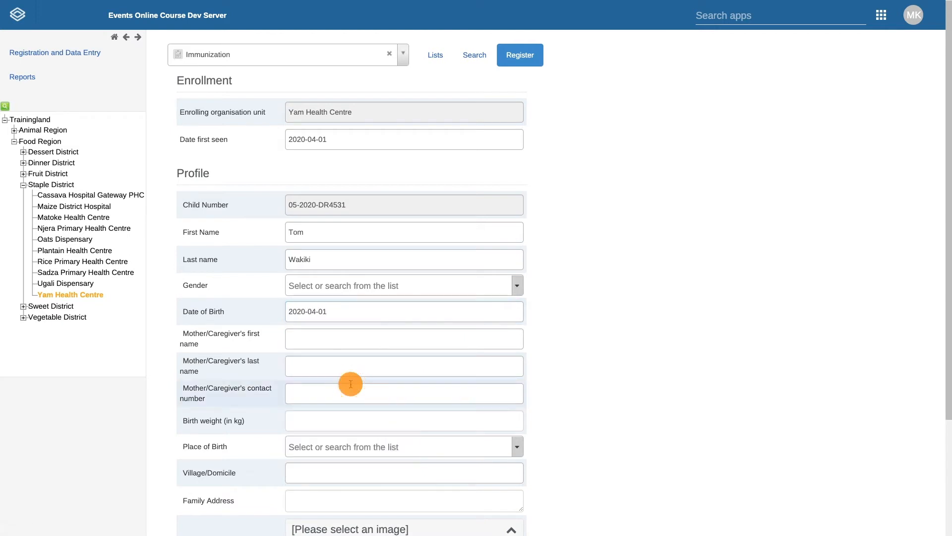
{"action": "mouse_move", "coordinate": [537, 229]}
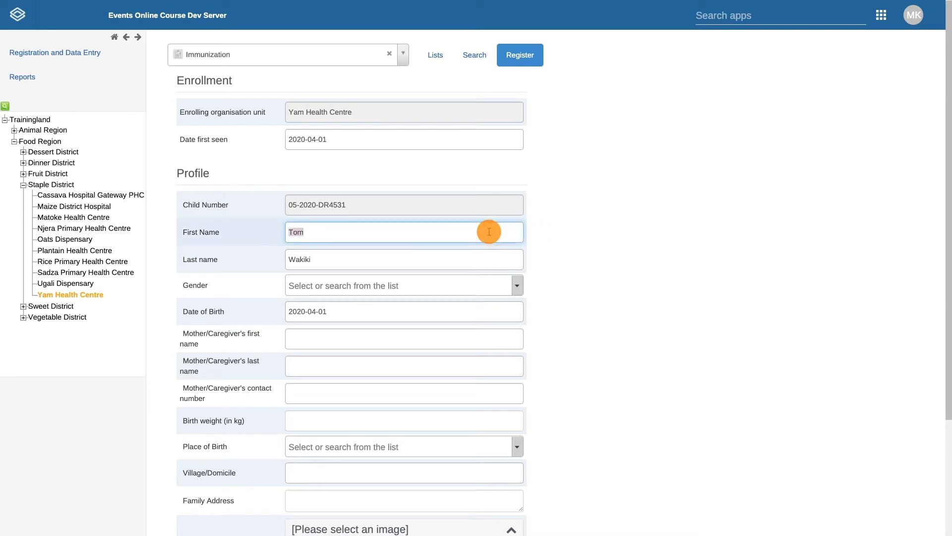
{"action": "type", "text": "Jane"}
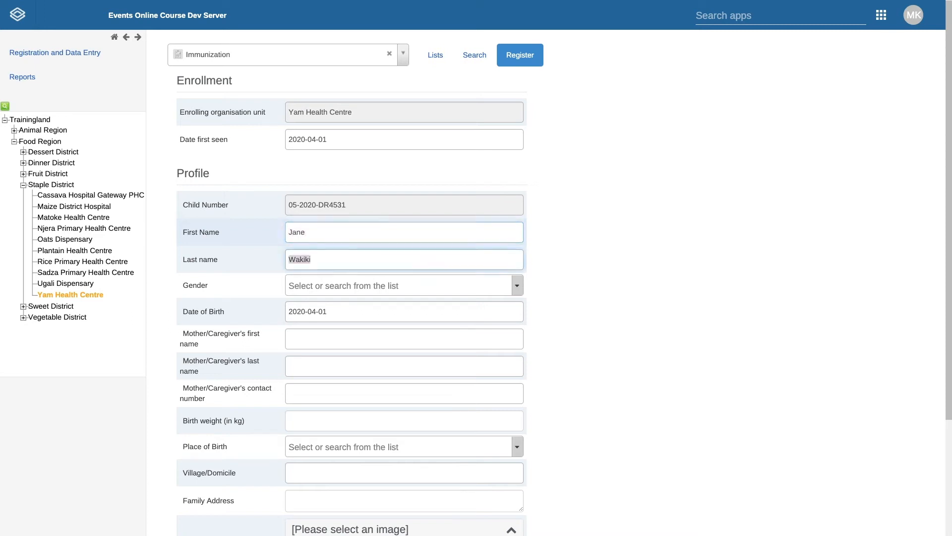
{"action": "type", "text": "Johnson"}
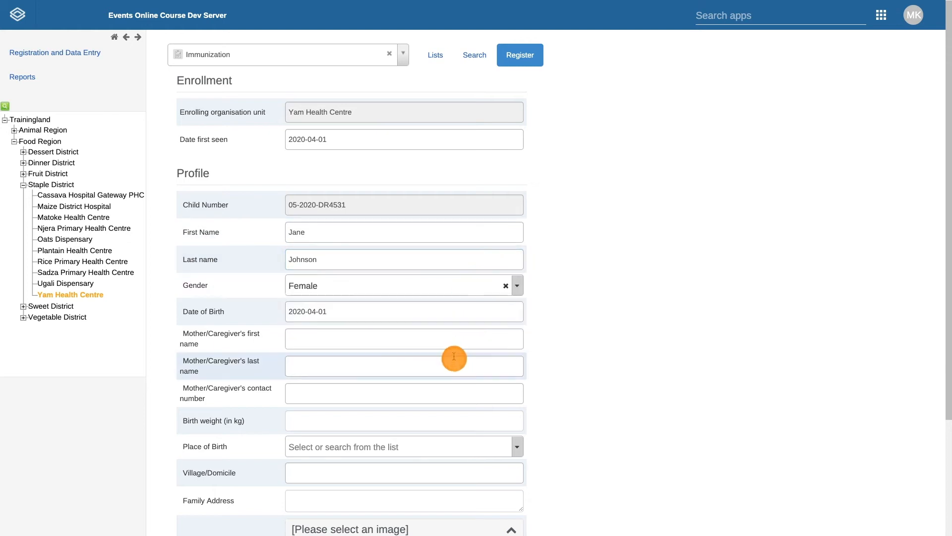
{"action": "type", "text": "K"}
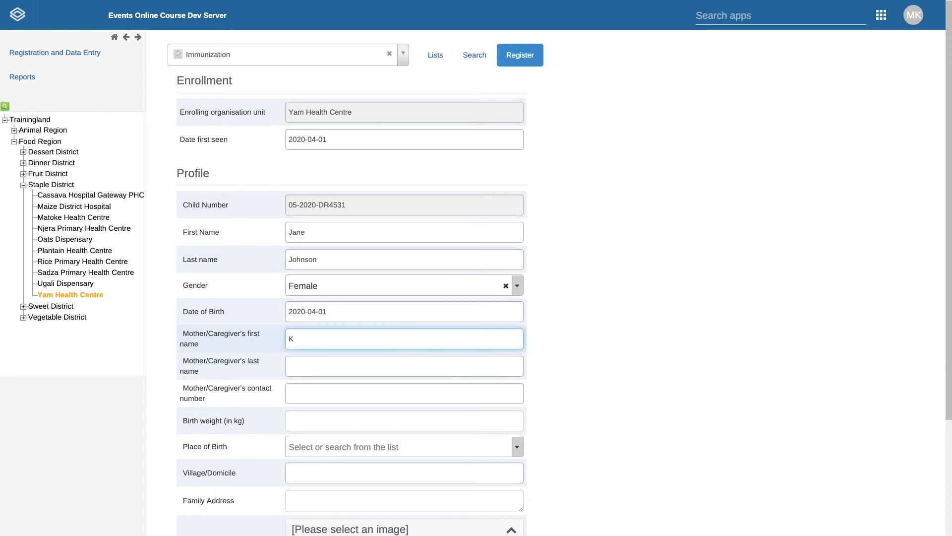
{"action": "type", "text": "atherine"}
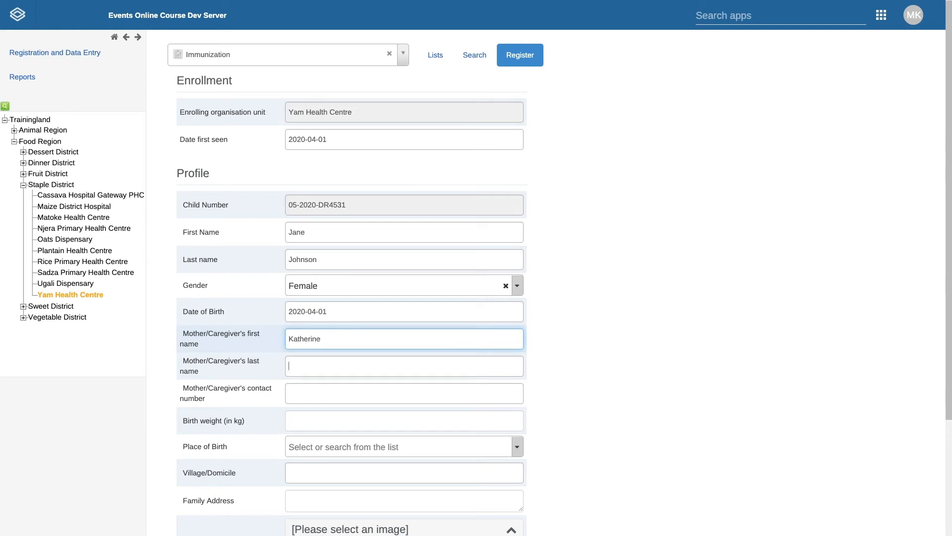
{"action": "type", "text": "Johnson"}
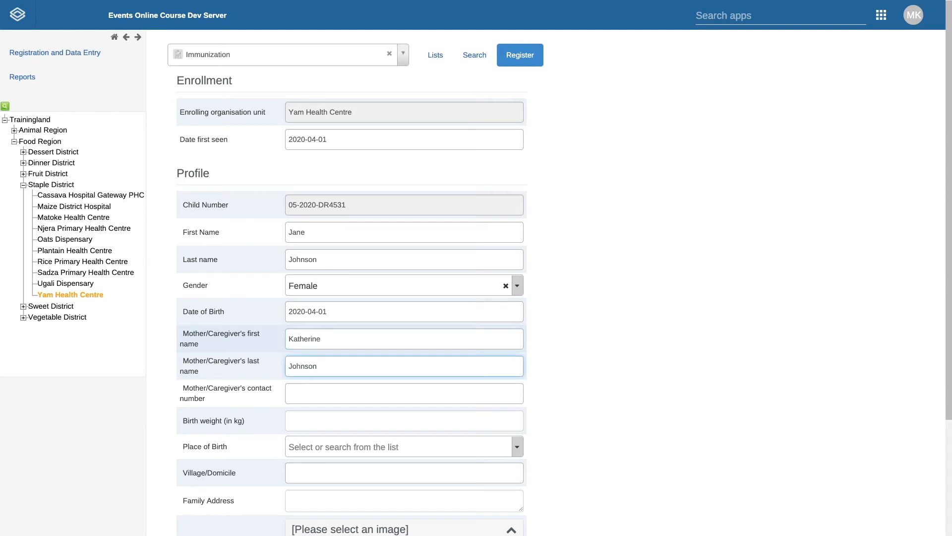
- Enter a birth weight of 3.2 kg
{"action": "left_click", "coordinate": [403, 420]}
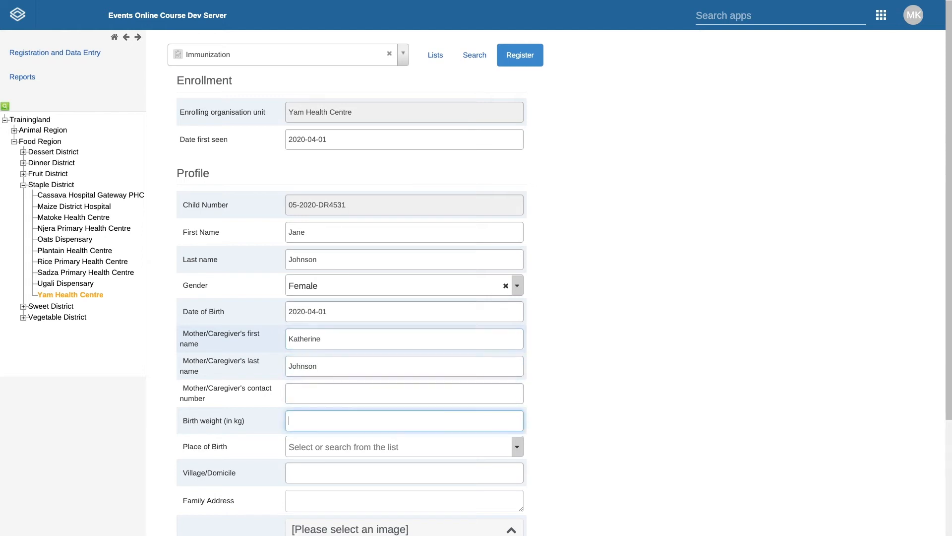
{"action": "type", "text": "3.2"}
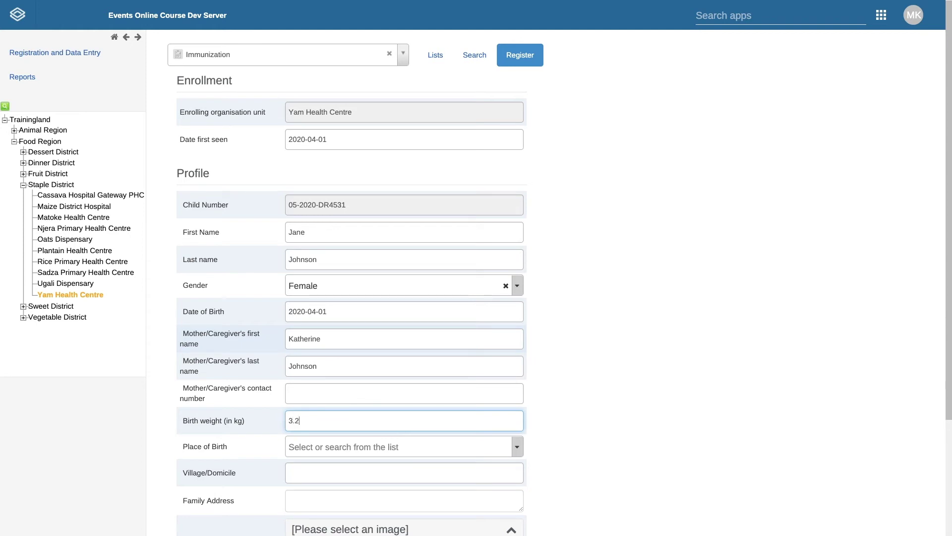
{"action": "scroll", "scroll_direction": "down", "scroll_amount": 3}
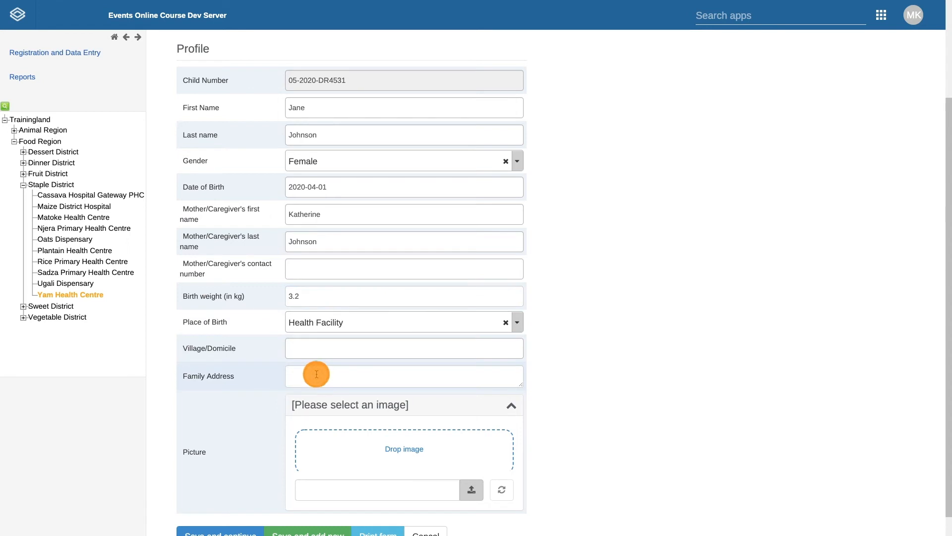
{"action": "scroll", "scroll_direction": "down", "scroll_amount": 3}
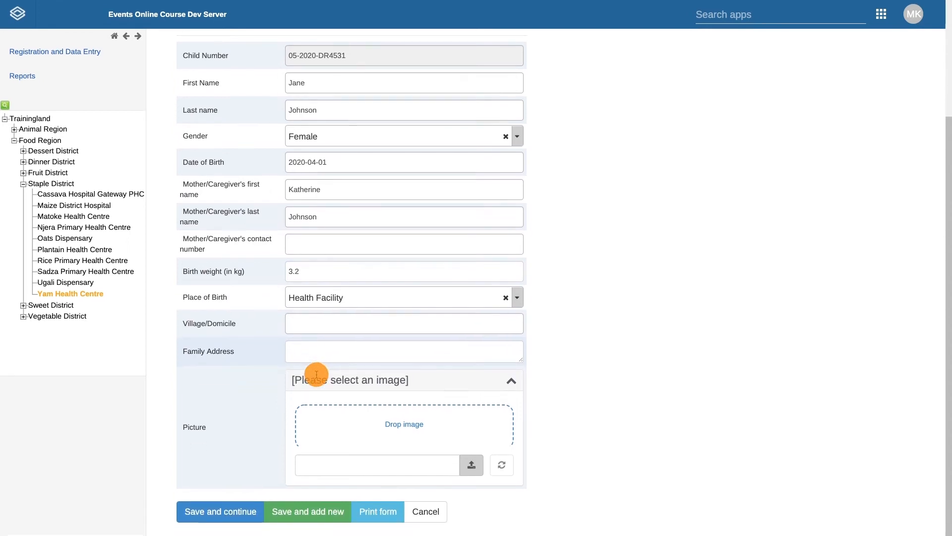
- Attach baby.jpg as the child's picture, then save and continue to the dashboard
{"action": "left_click", "coordinate": [472, 465]}
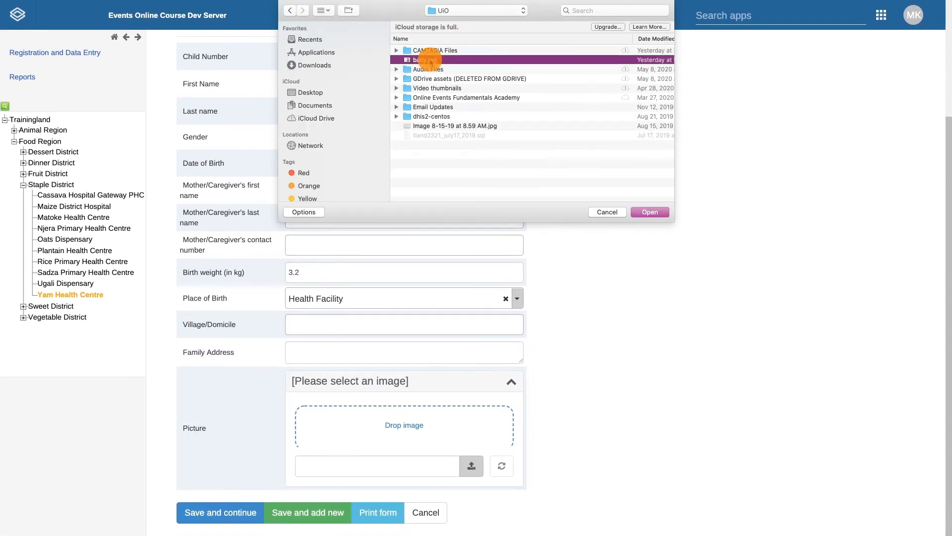
{"action": "left_click", "coordinate": [649, 211]}
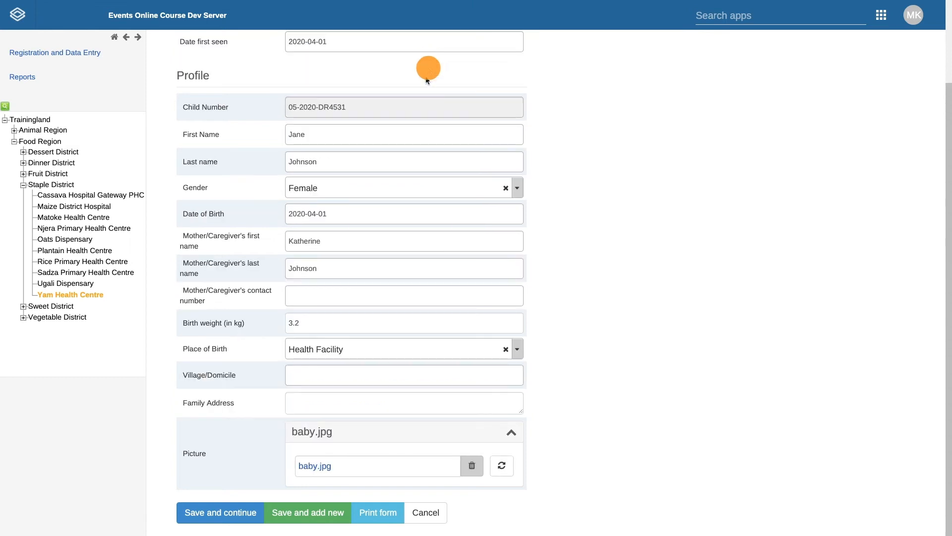
{"action": "mouse_move", "coordinate": [560, 411]}
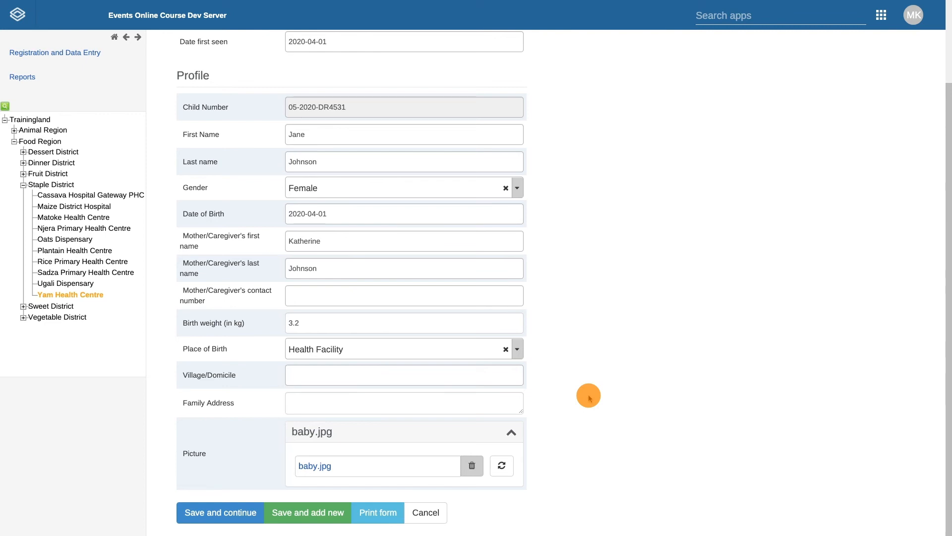
{"action": "mouse_move", "coordinate": [378, 513]}
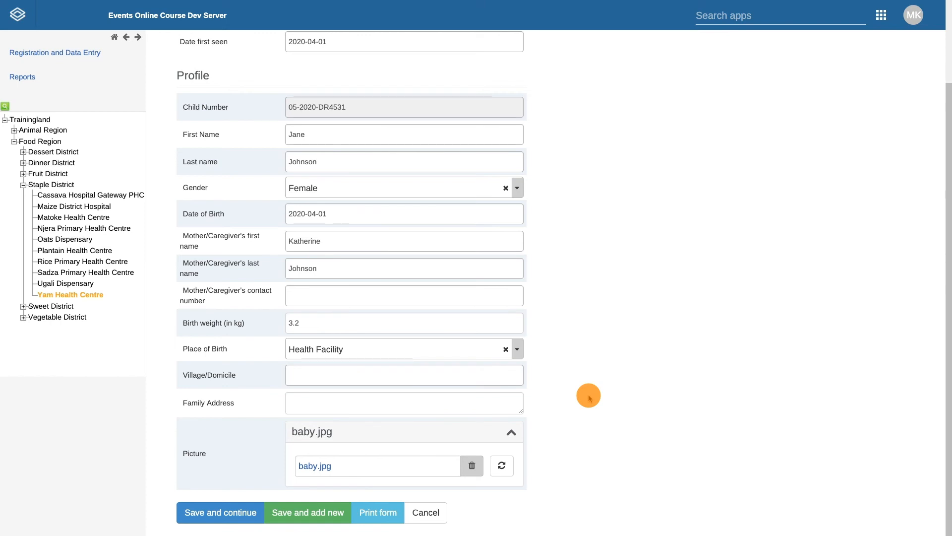
{"action": "mouse_move", "coordinate": [275, 493]}
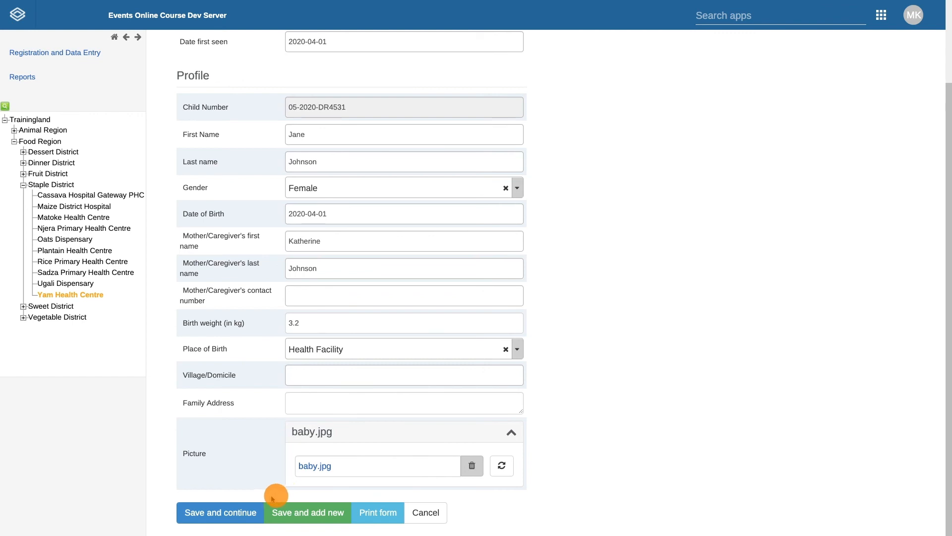
{"action": "left_click", "coordinate": [220, 512]}
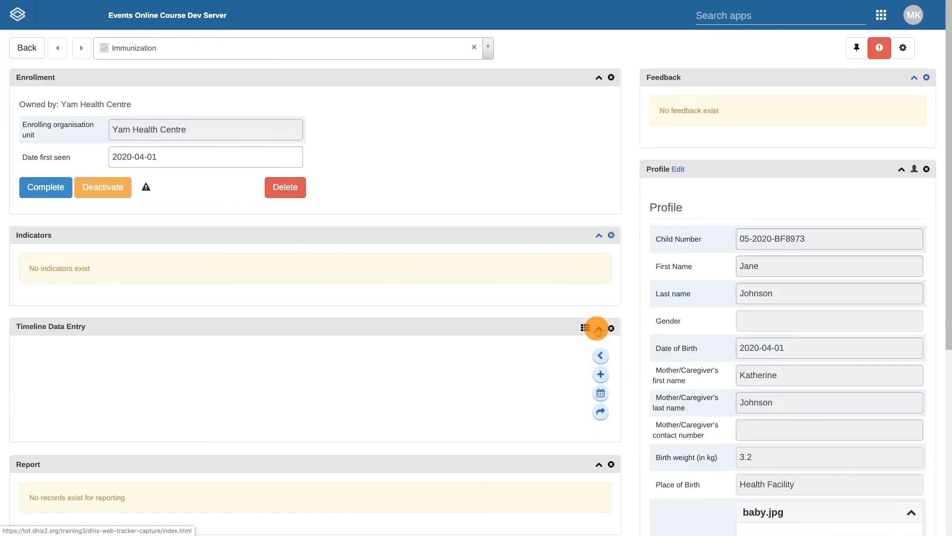
{"action": "left_click", "coordinate": [596, 327]}
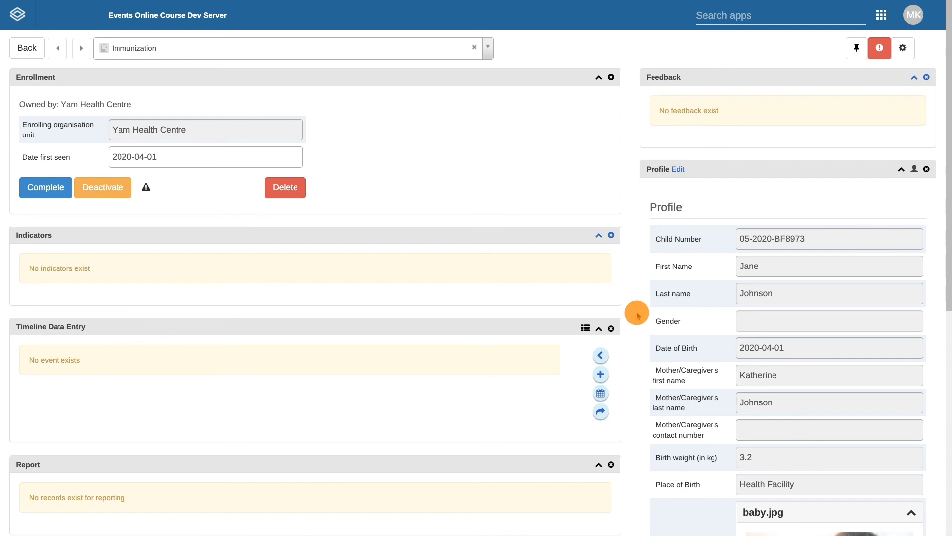